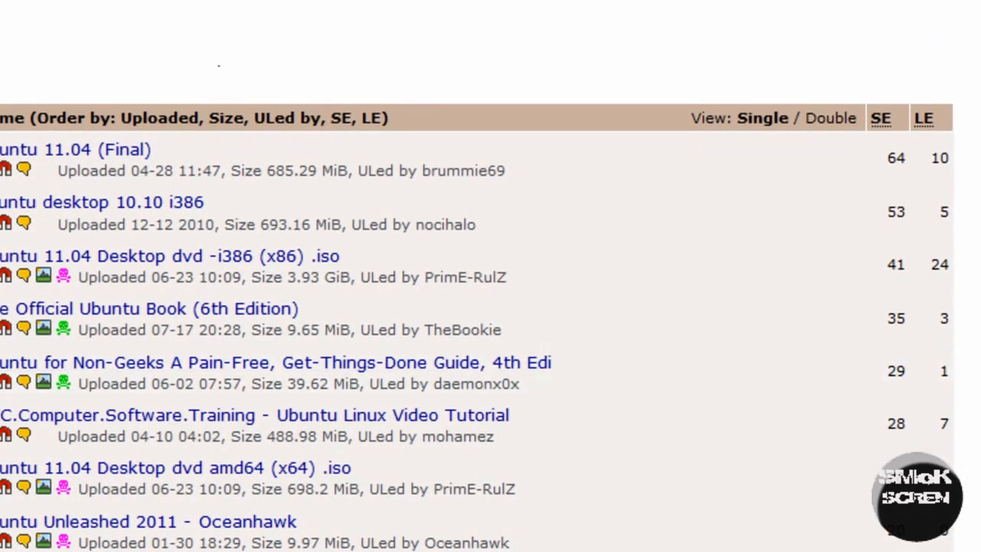
mouse_move(224, 110)
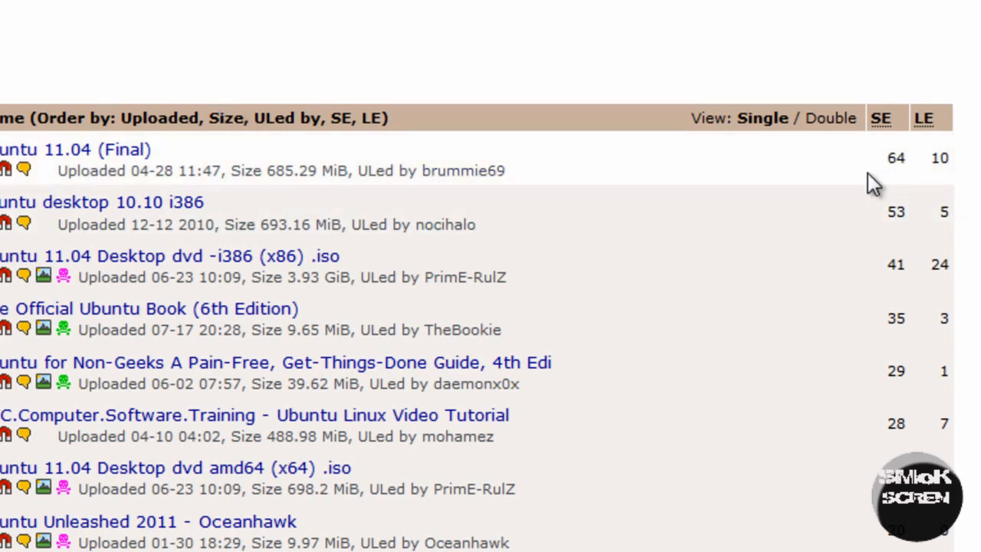
mouse_move(858, 165)
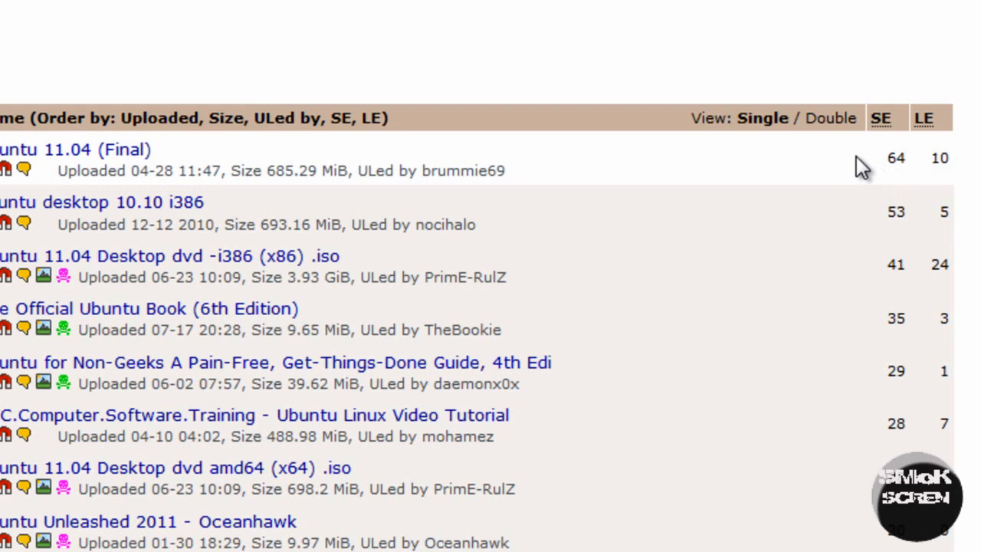
mouse_move(726, 158)
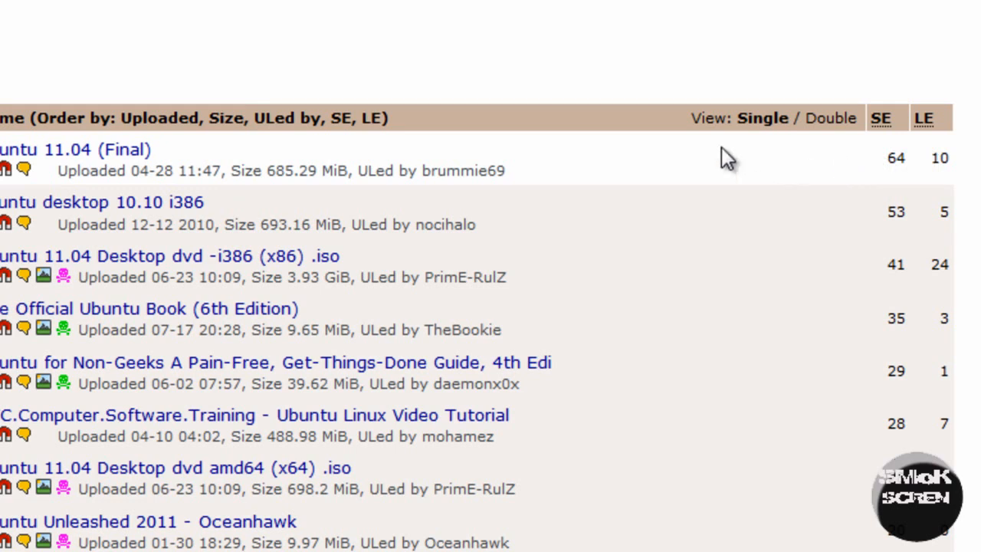
mouse_move(708, 168)
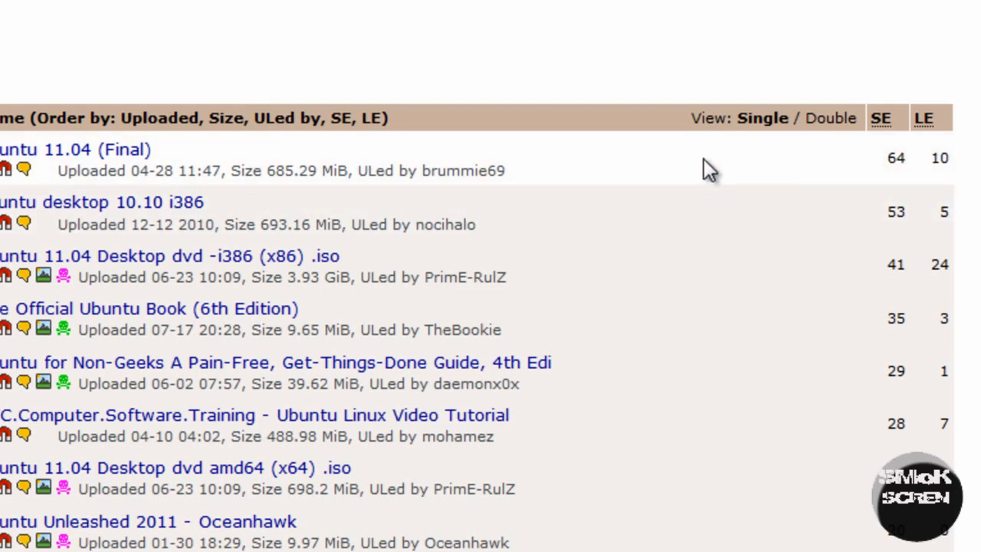
mouse_move(560, 167)
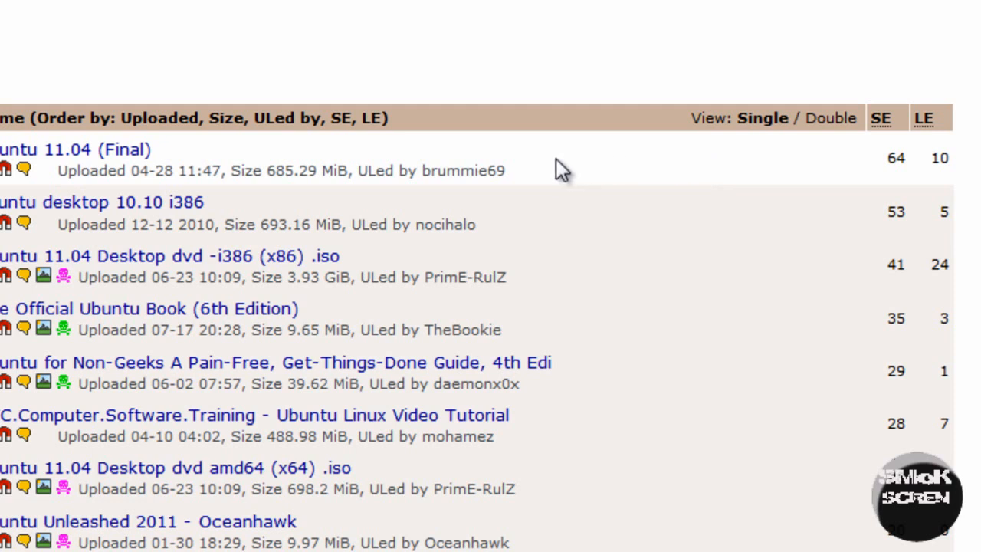
mouse_move(895, 161)
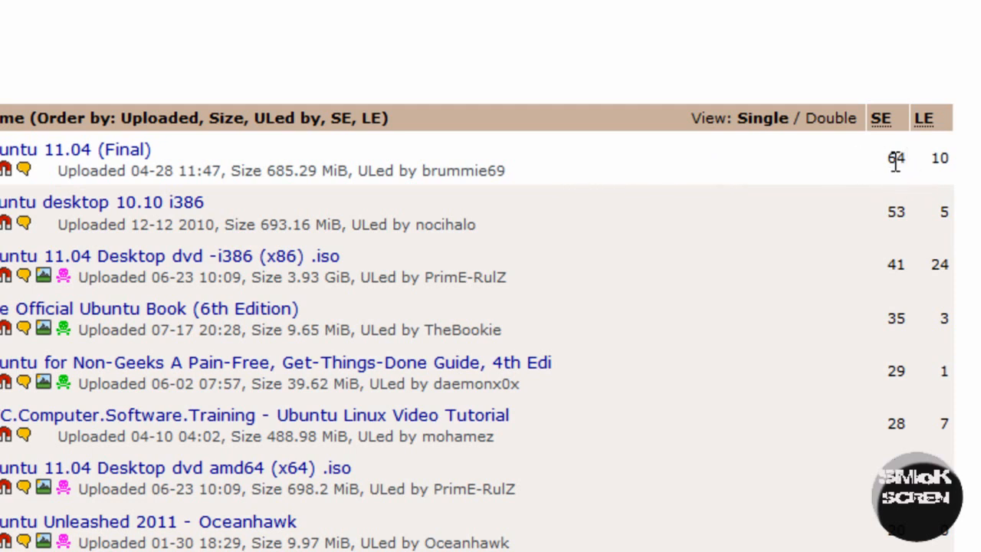
mouse_move(938, 157)
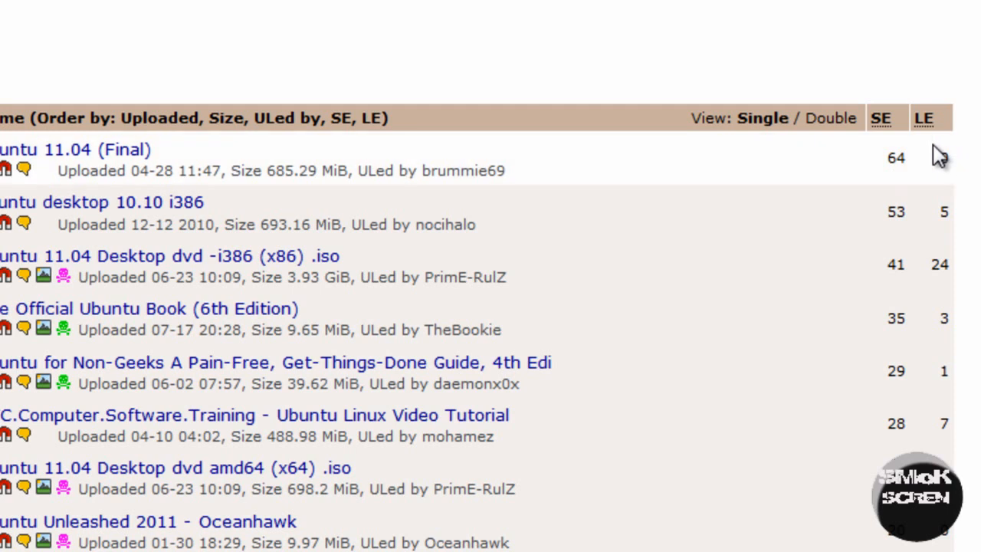
mouse_move(886, 156)
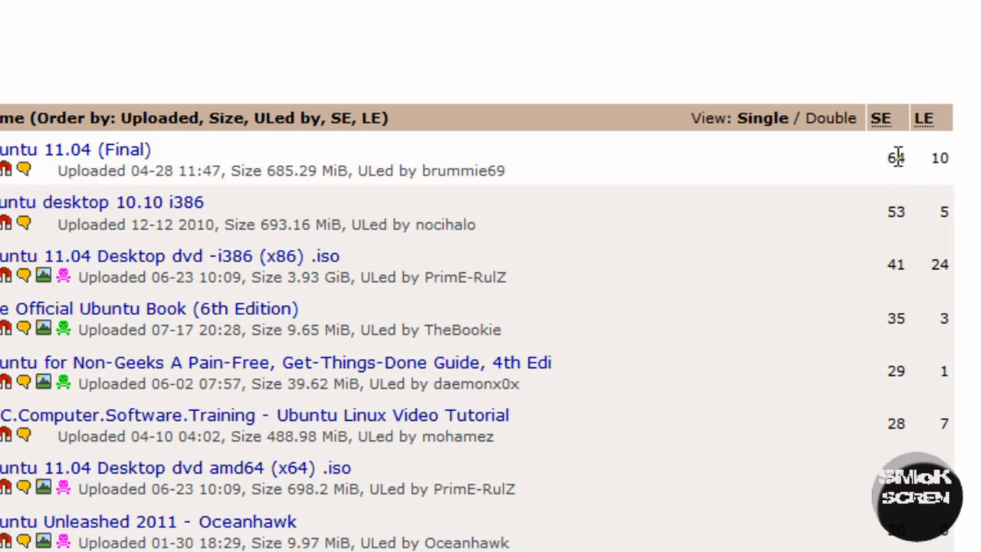
mouse_move(815, 171)
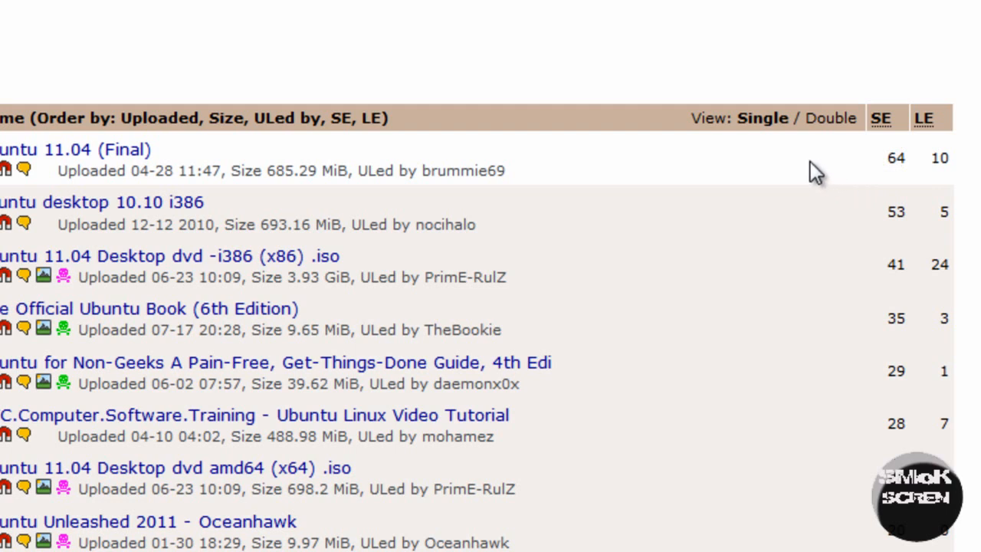
mouse_move(586, 276)
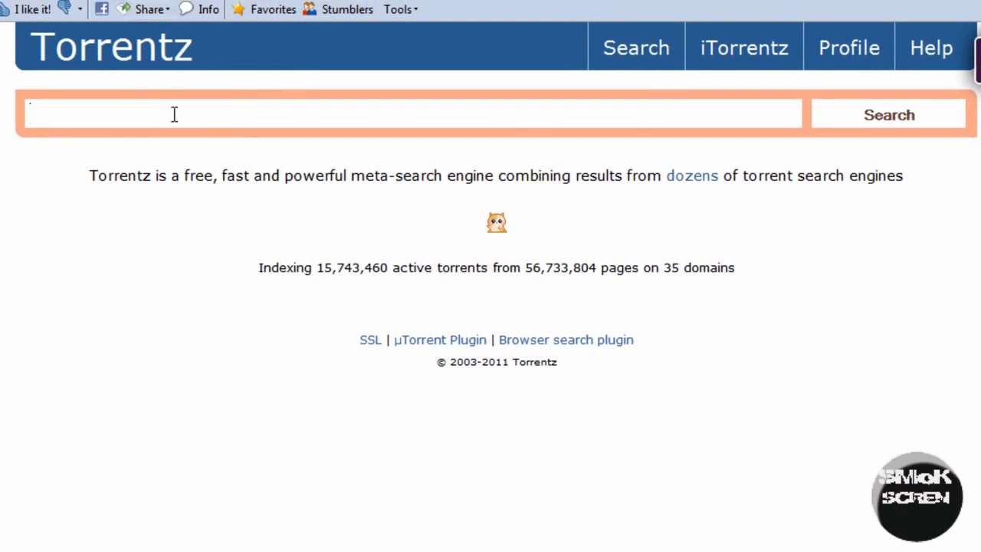
- Search Torrentz for 'ubuntu 11 04', listing 43 matching torrents
text(ubu)
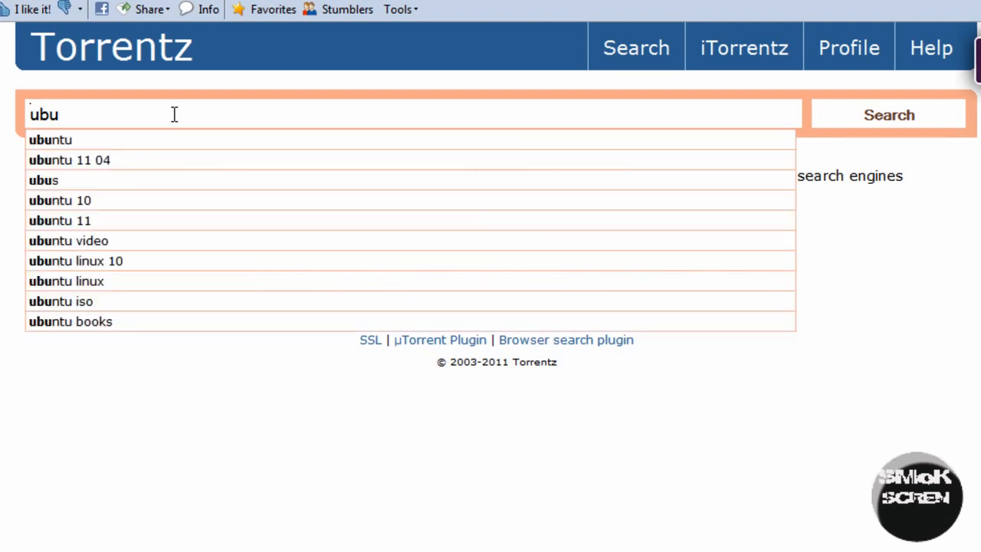
mouse_move(150, 160)
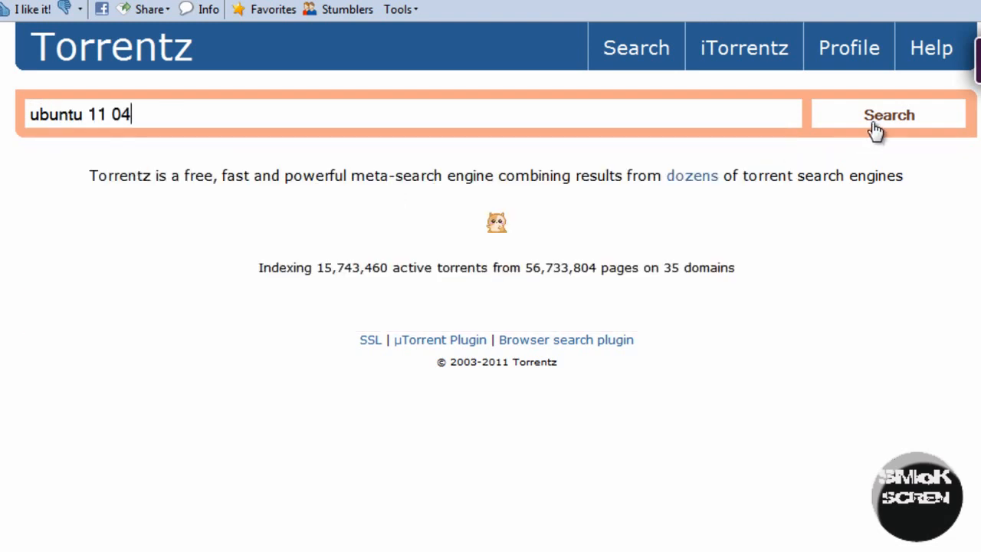
click(889, 114)
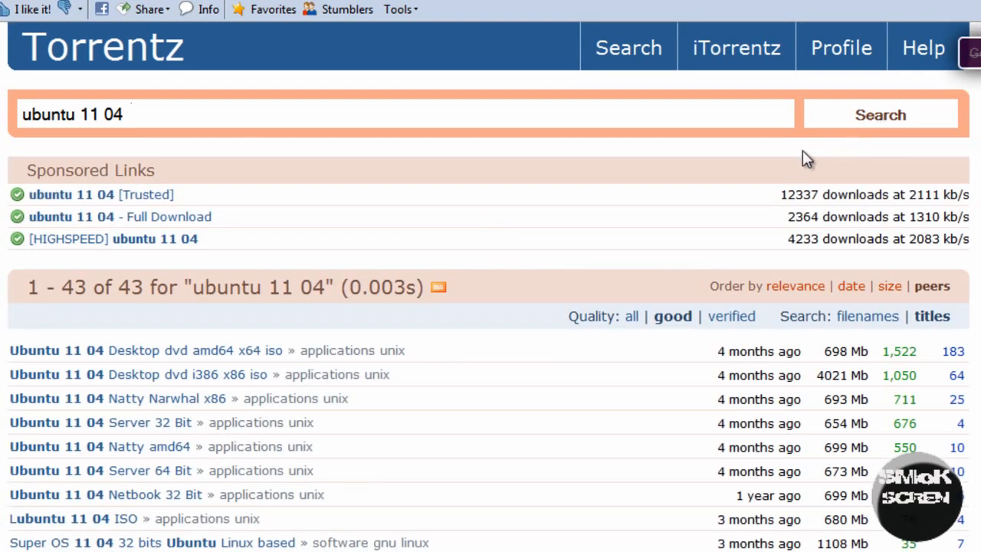
scroll(down, 3)
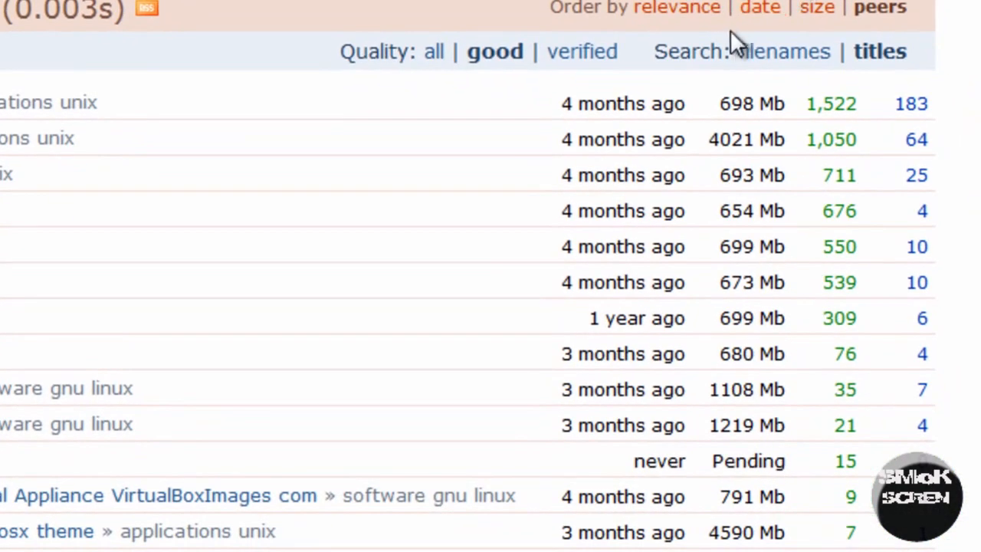
mouse_move(356, 123)
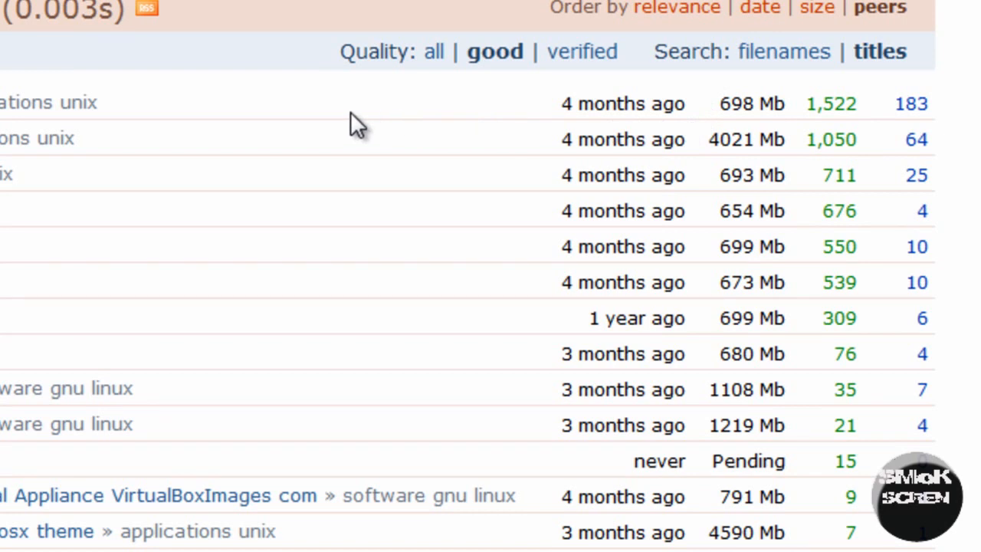
mouse_move(840, 115)
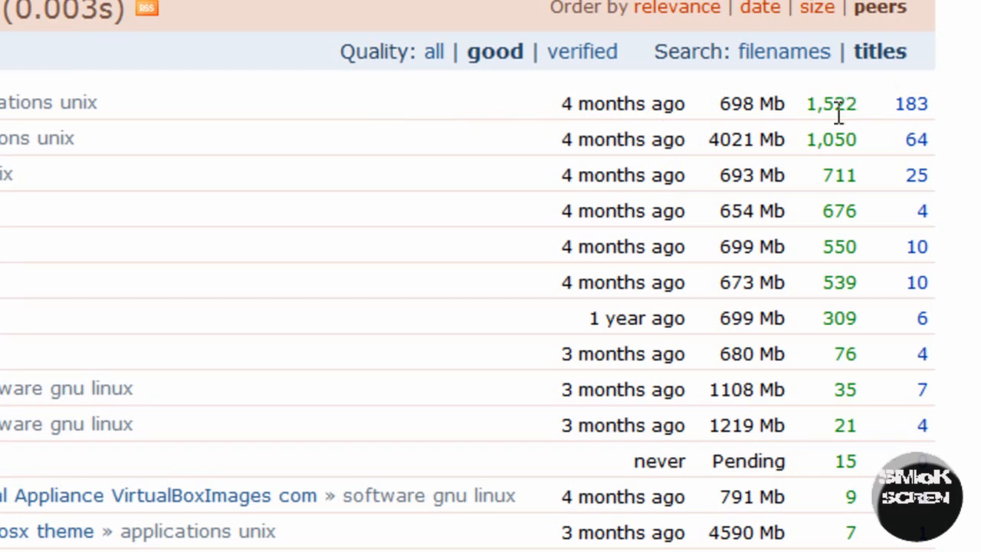
mouse_move(858, 104)
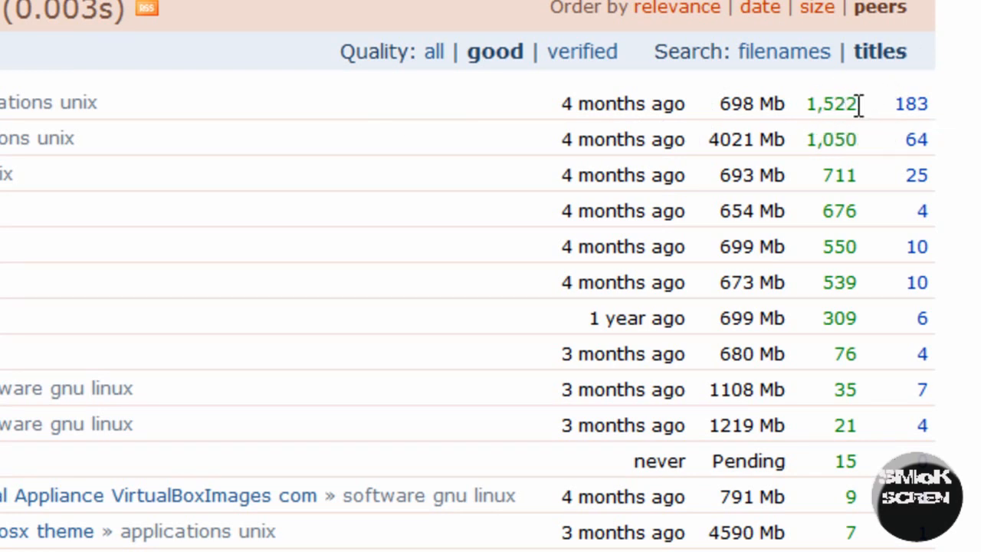
mouse_move(902, 156)
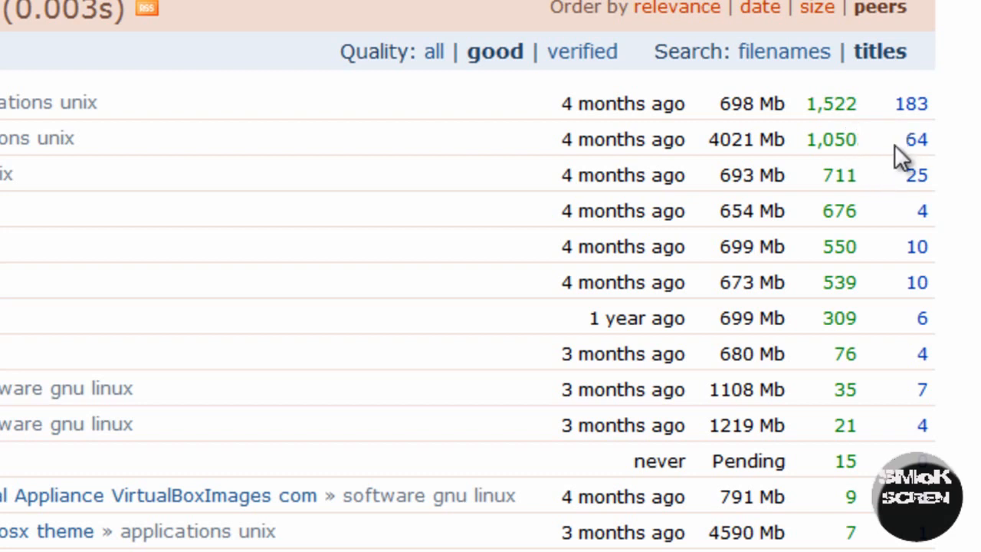
mouse_move(846, 135)
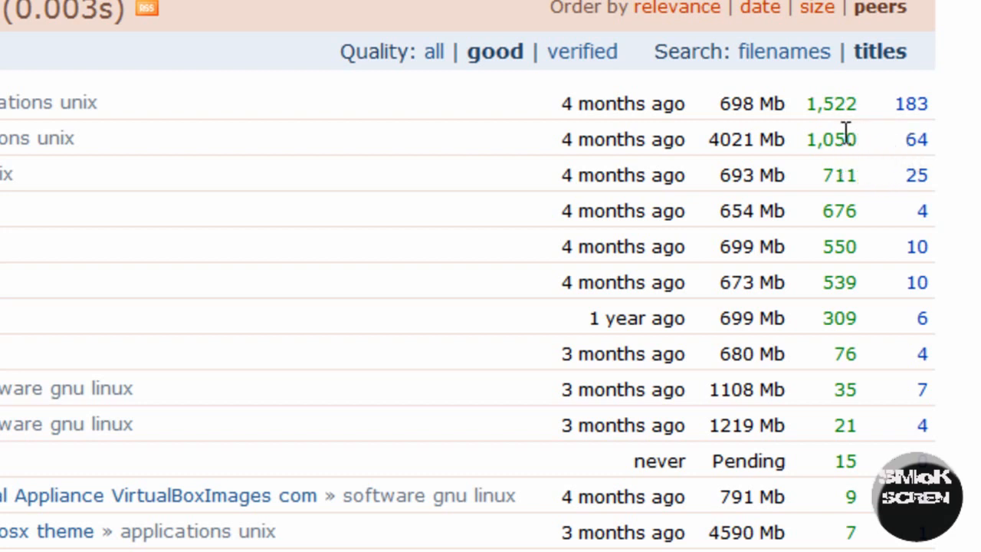
mouse_move(877, 238)
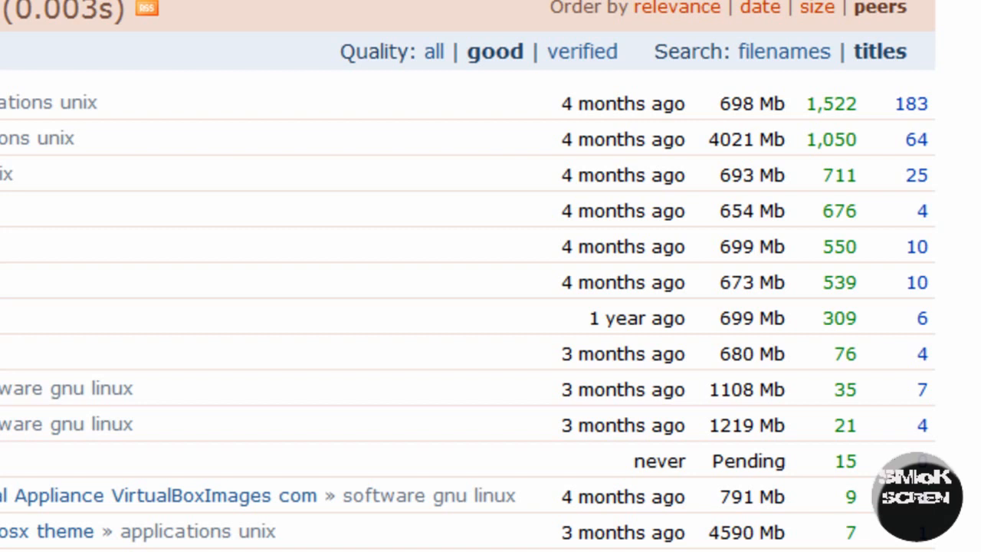
mouse_move(906, 102)
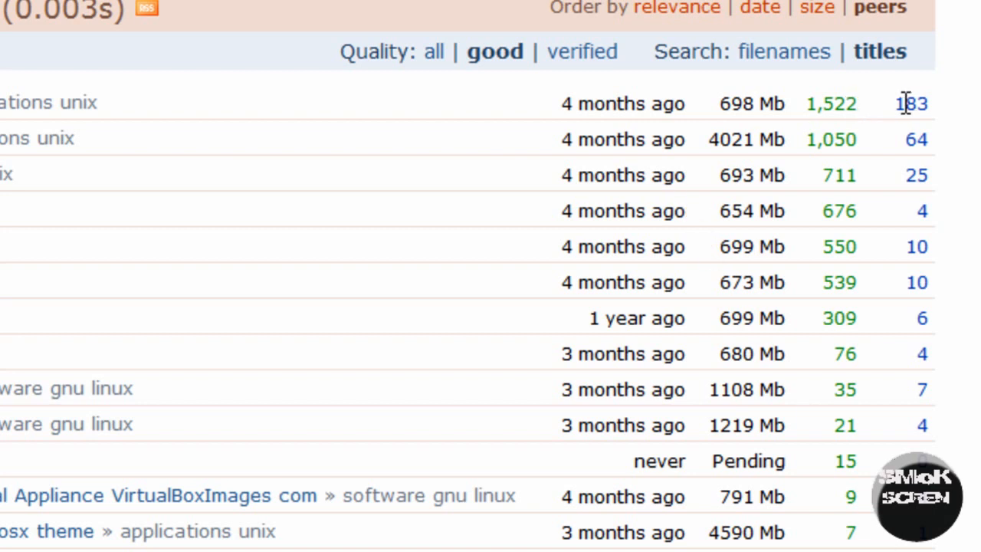
mouse_move(851, 104)
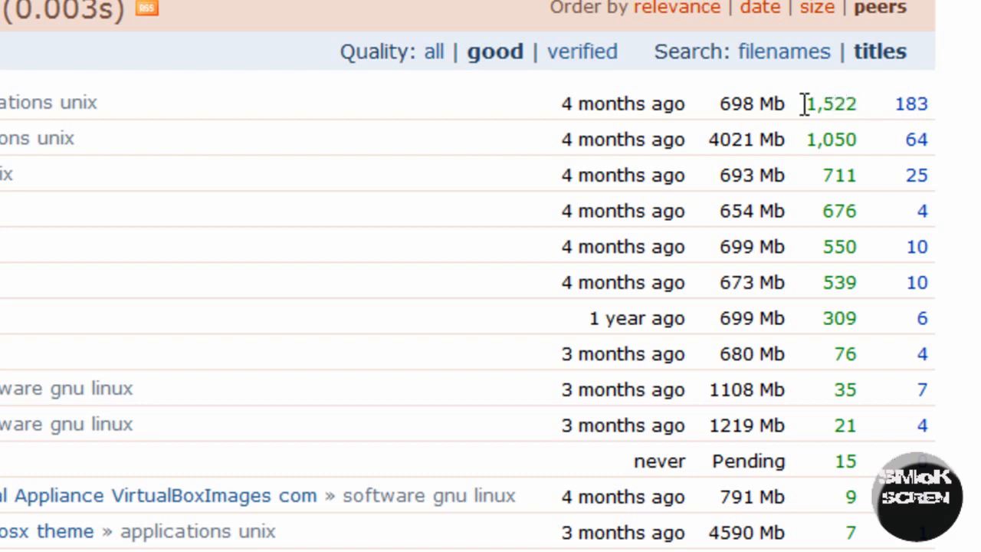
mouse_move(315, 191)
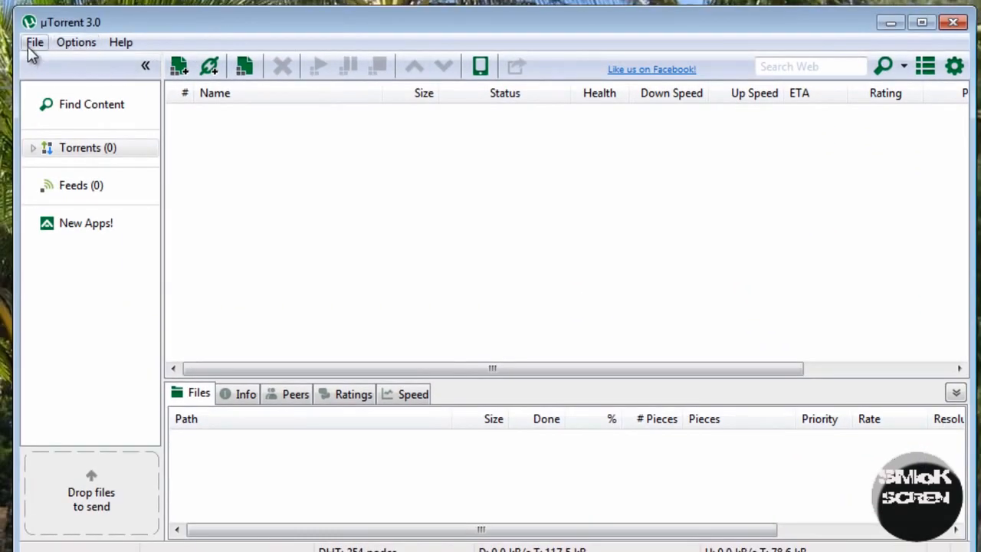
mouse_move(77, 43)
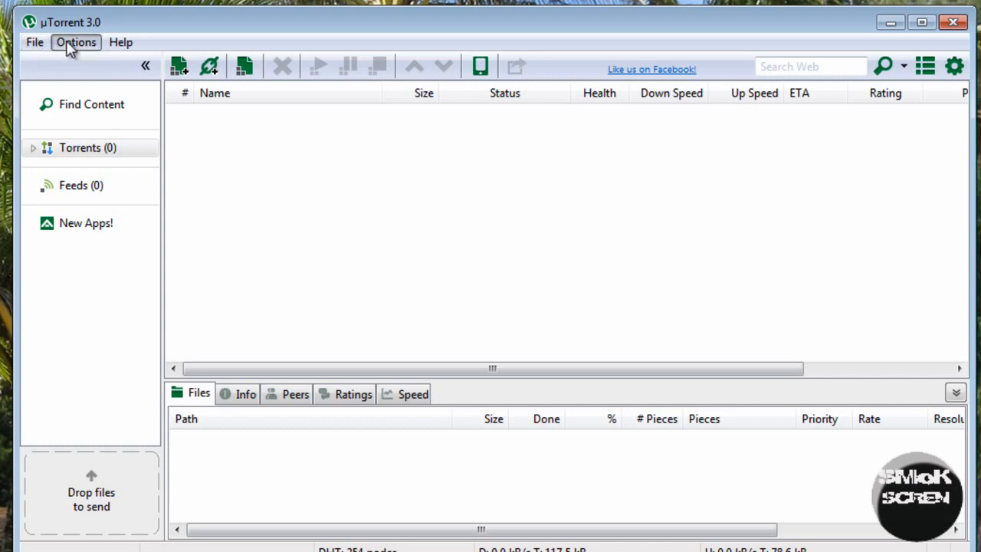
- Show the Connection page of Preferences with incoming port 54056
click(75, 43)
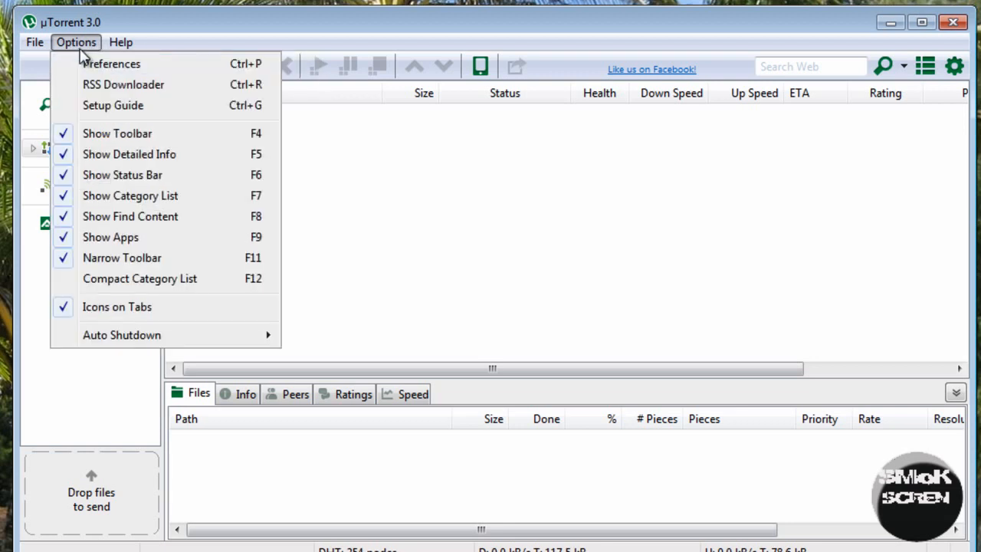
click(110, 65)
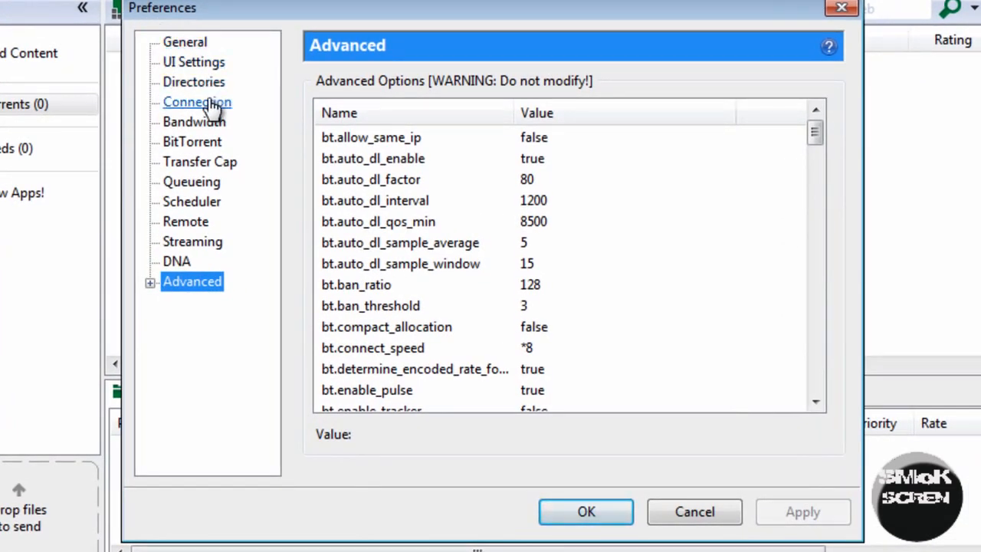
click(196, 101)
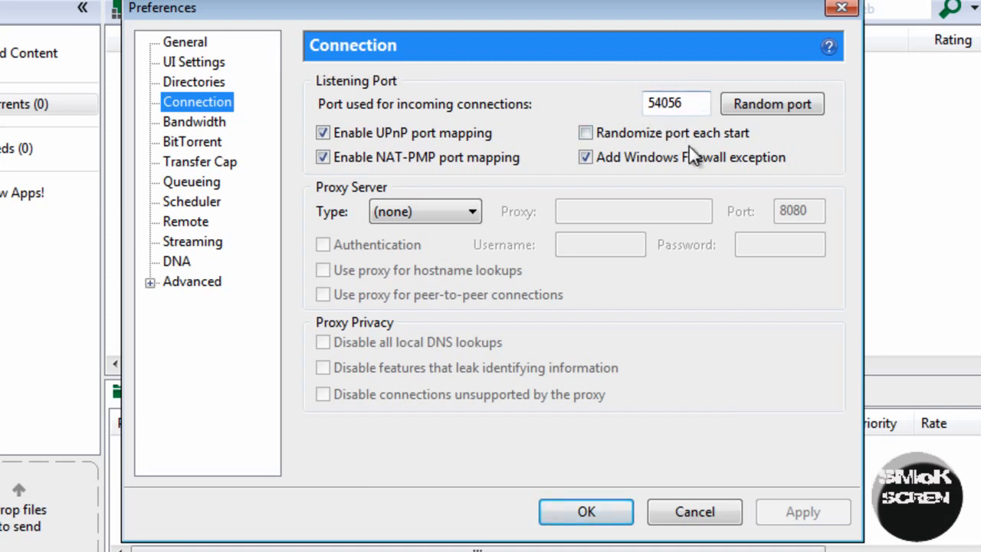
mouse_move(667, 125)
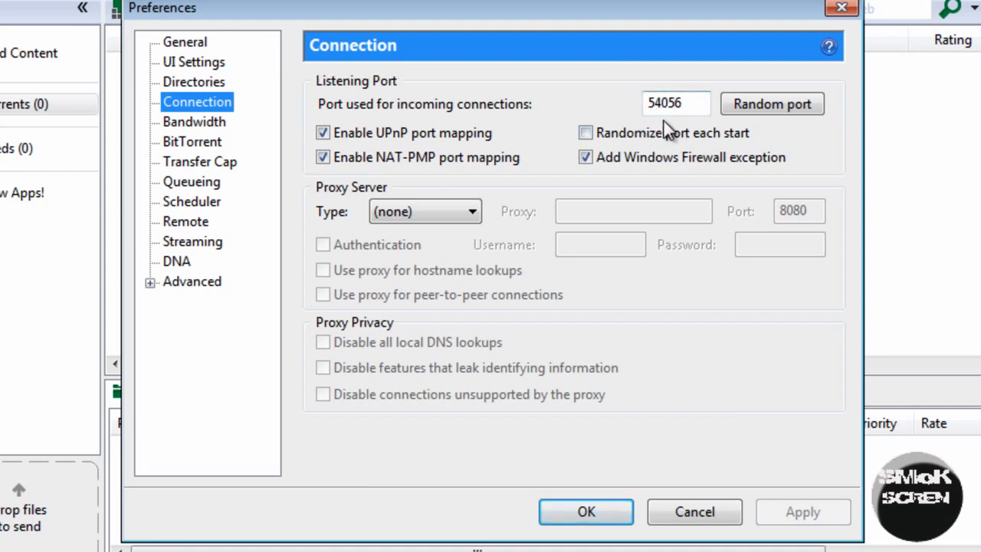
mouse_move(643, 123)
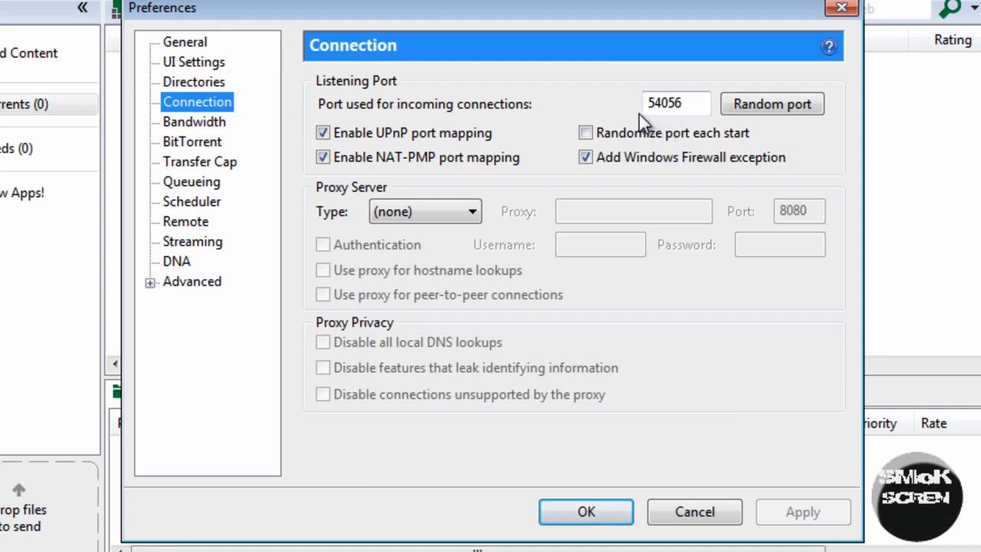
mouse_move(345, 92)
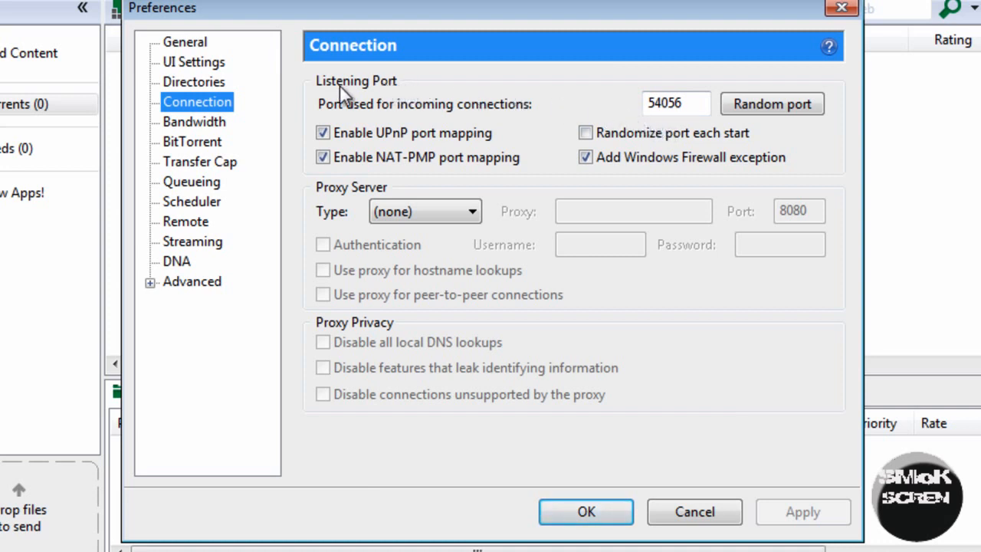
- Review Bandwidth limits: unlimited rates, 104 global connections, 72 peers per torrent
click(194, 121)
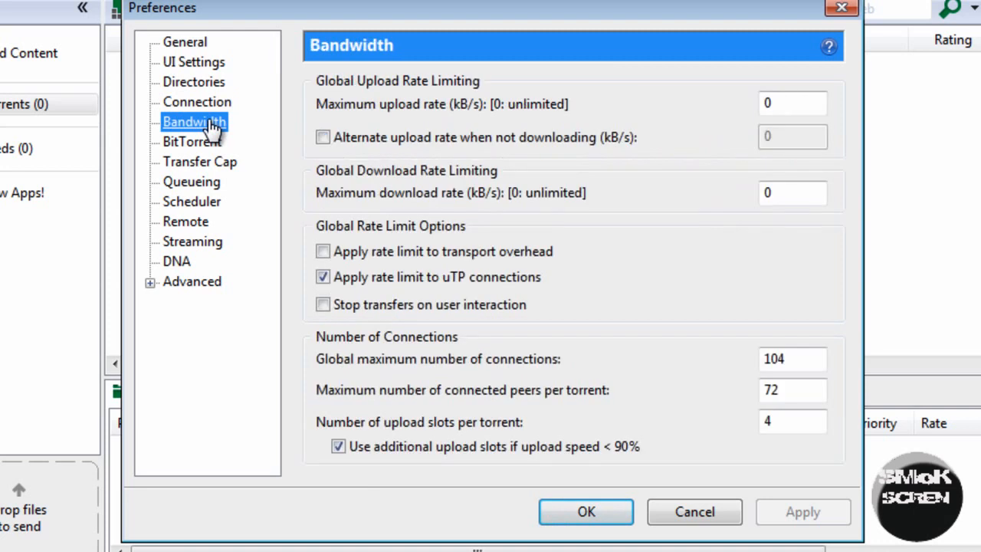
mouse_move(469, 115)
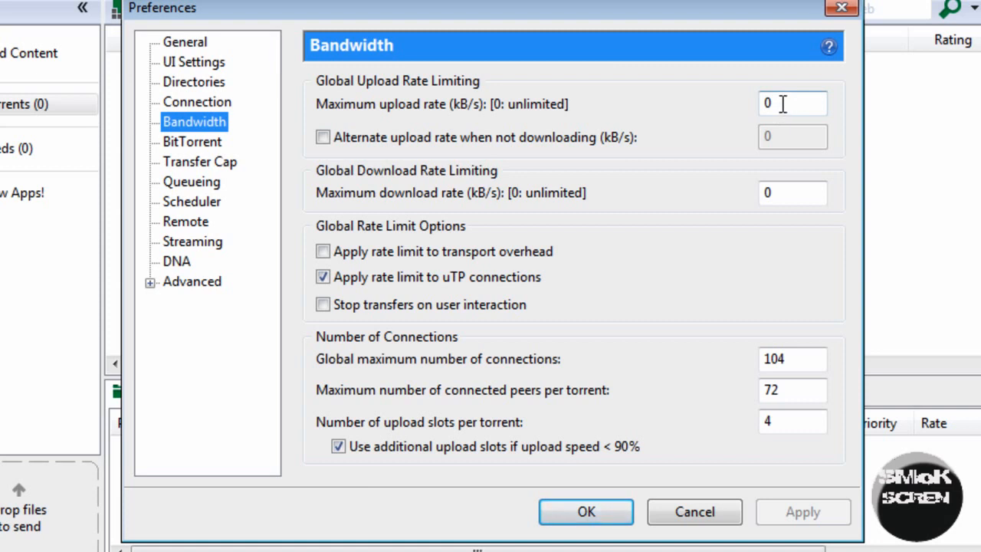
mouse_move(613, 365)
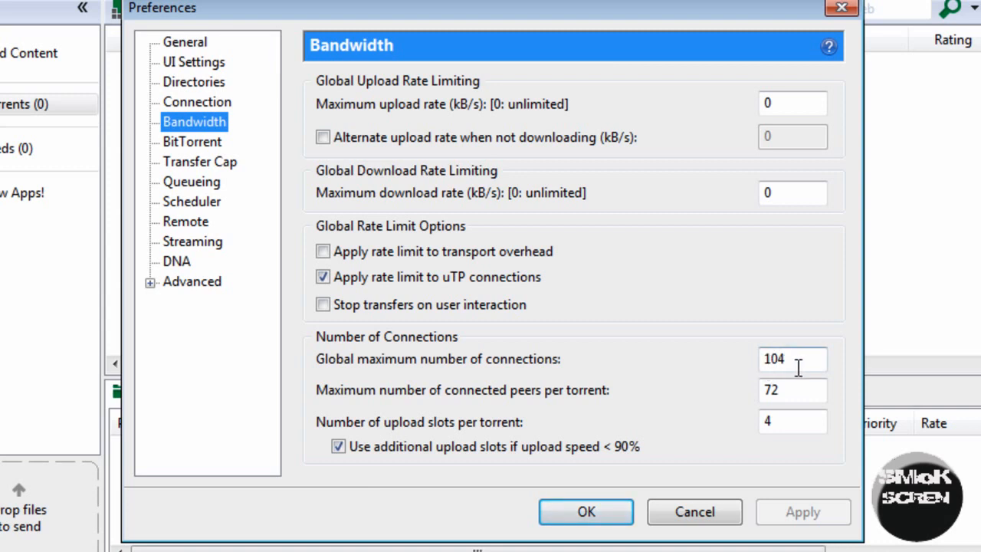
mouse_move(457, 372)
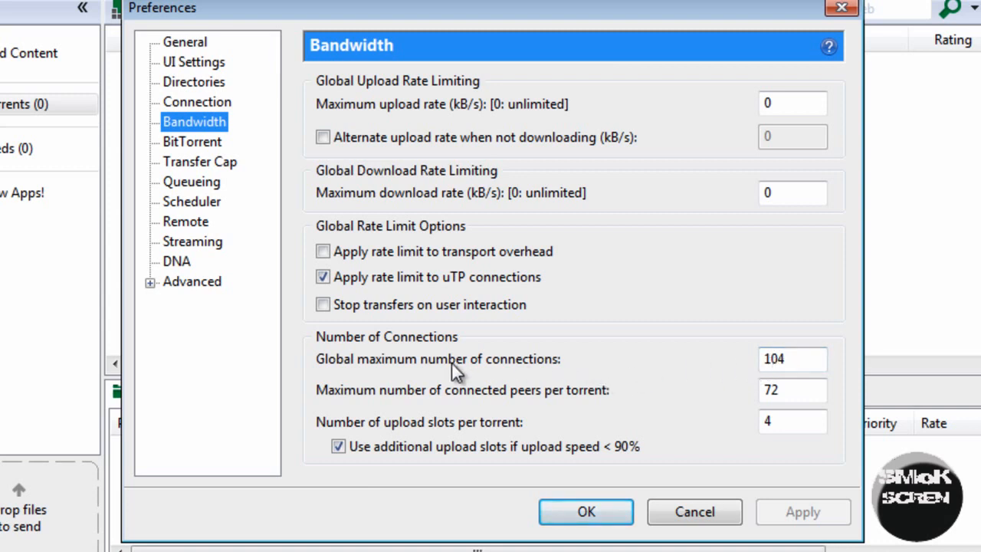
click(793, 358)
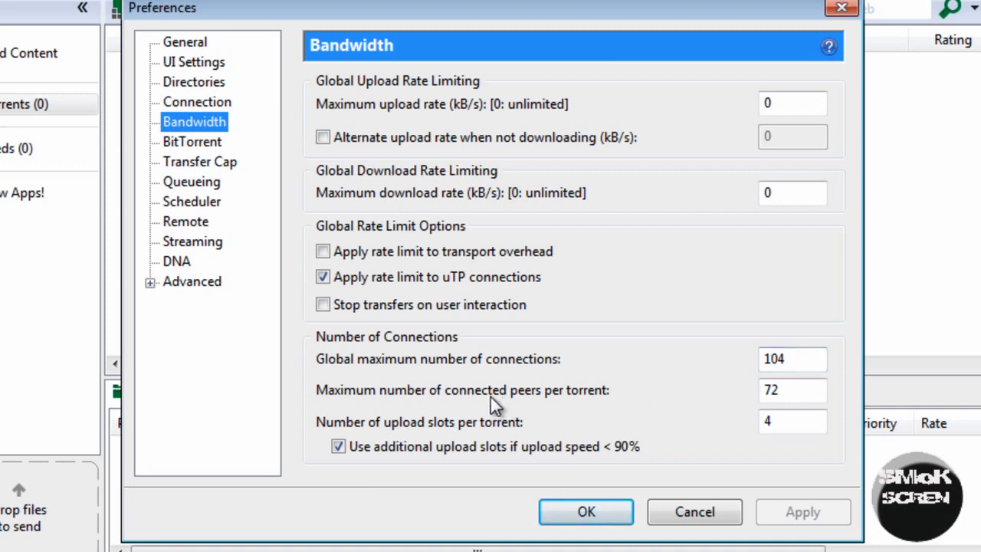
mouse_move(663, 408)
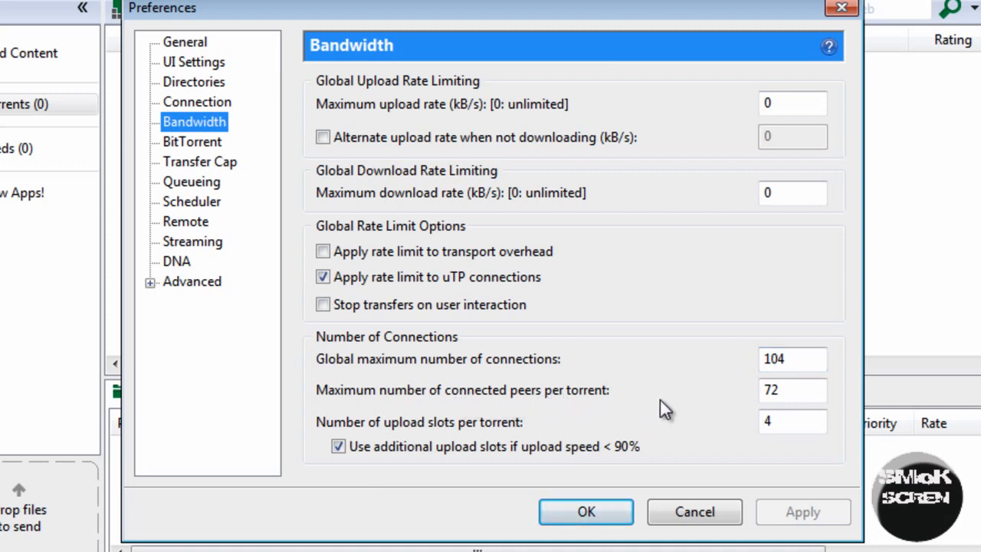
click(793, 389)
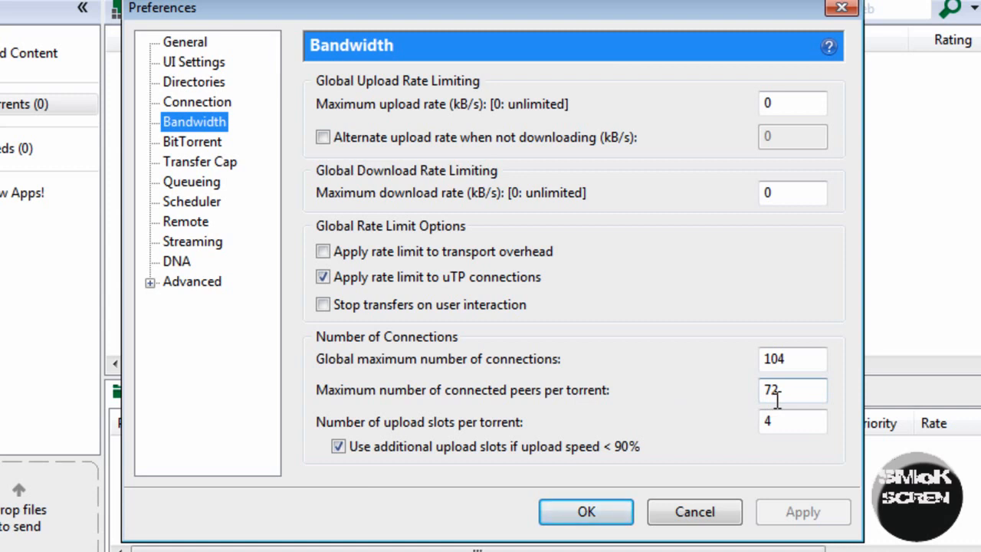
mouse_move(422, 322)
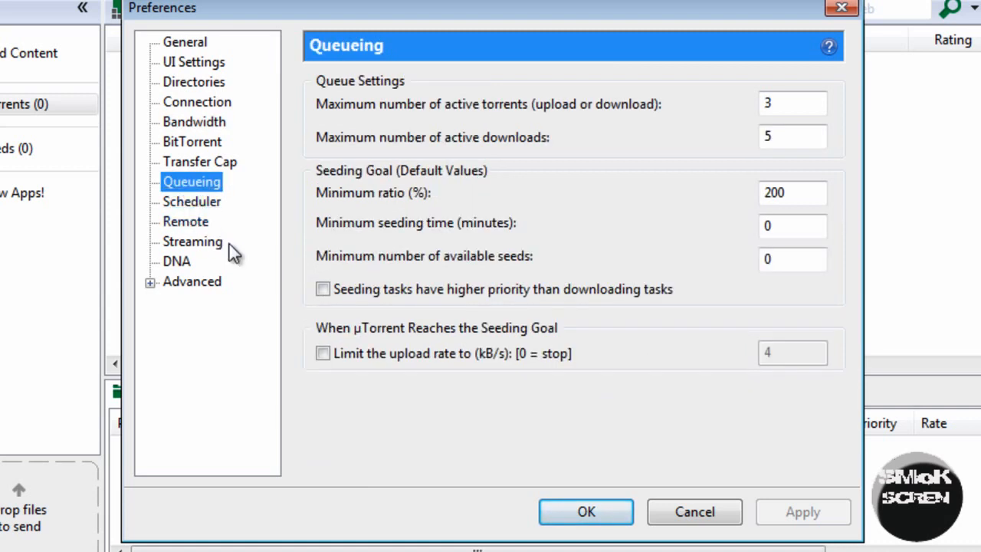
mouse_move(268, 257)
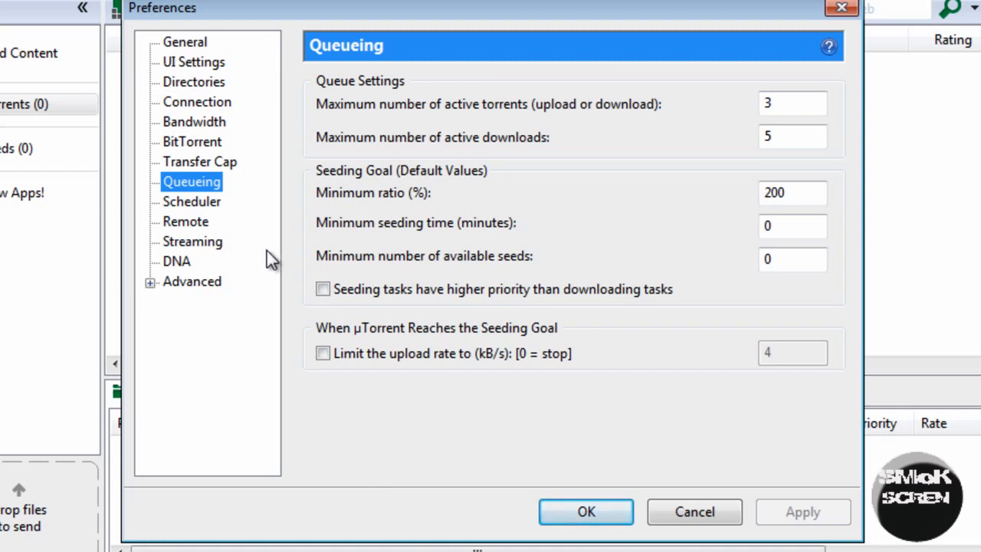
mouse_move(713, 214)
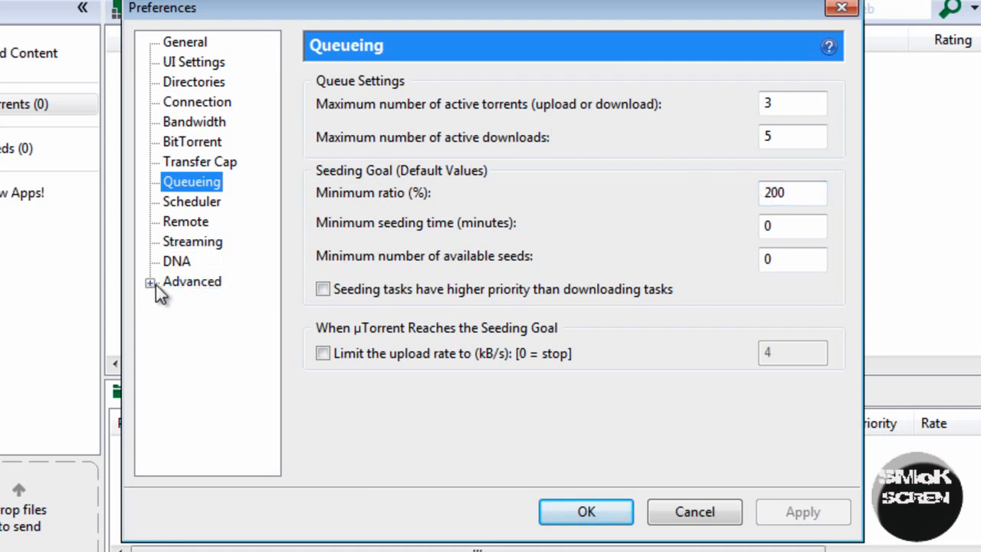
- Locate net.max_halfopen in the Advanced list and confirm its value of 8
click(193, 282)
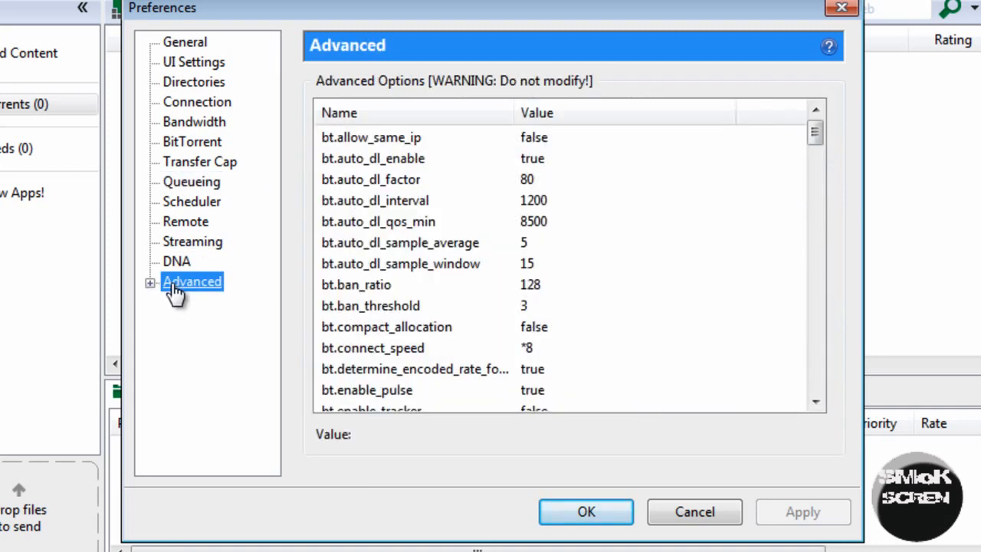
mouse_move(222, 291)
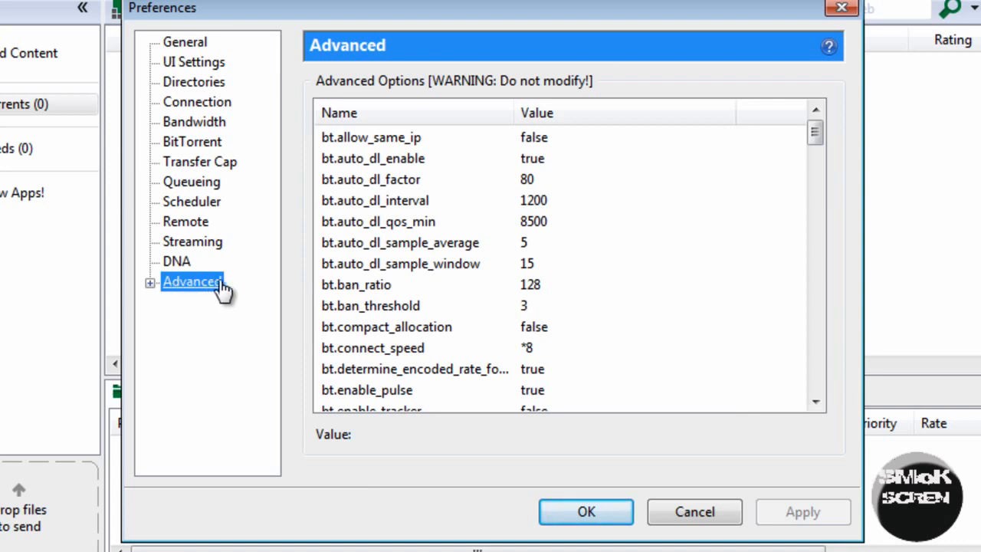
mouse_move(437, 267)
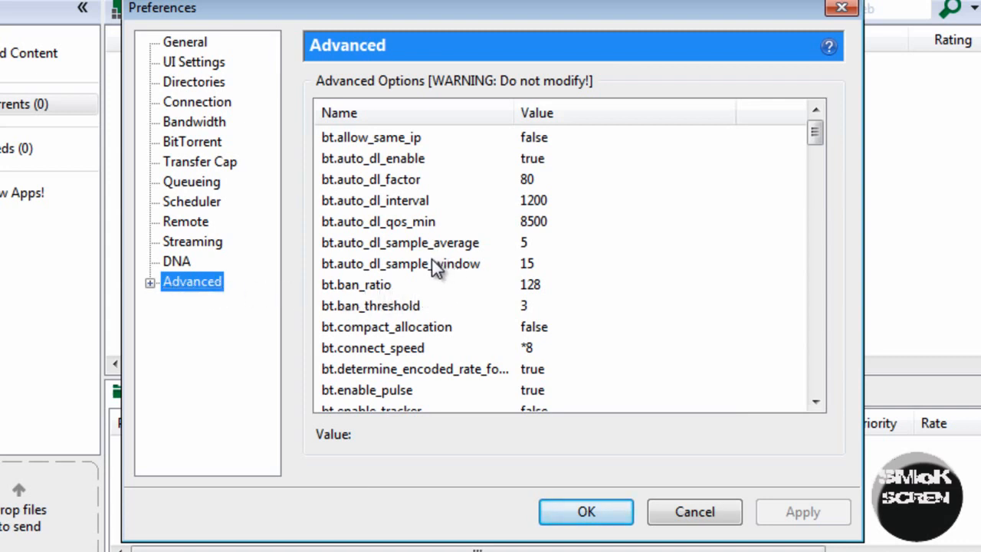
scroll(down, 3)
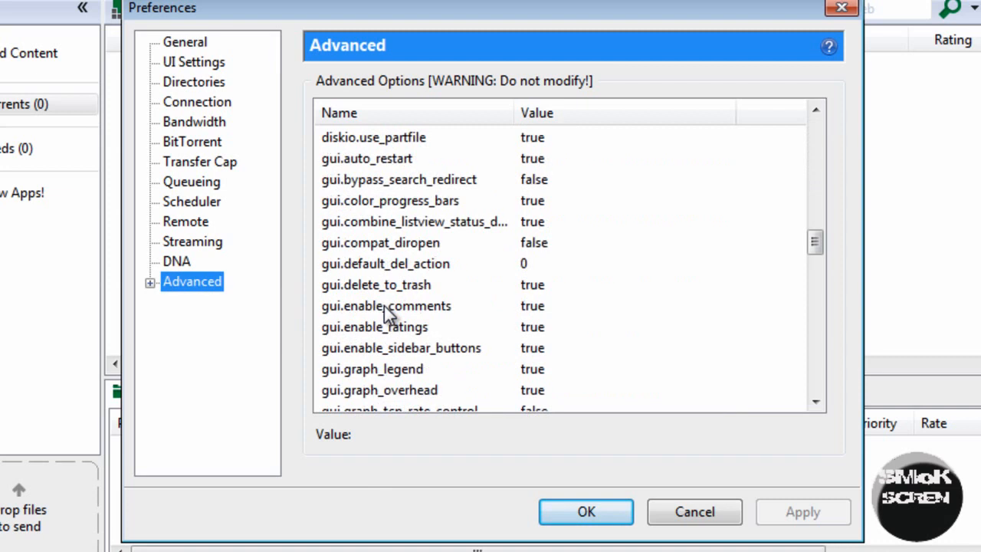
scroll(down, 3)
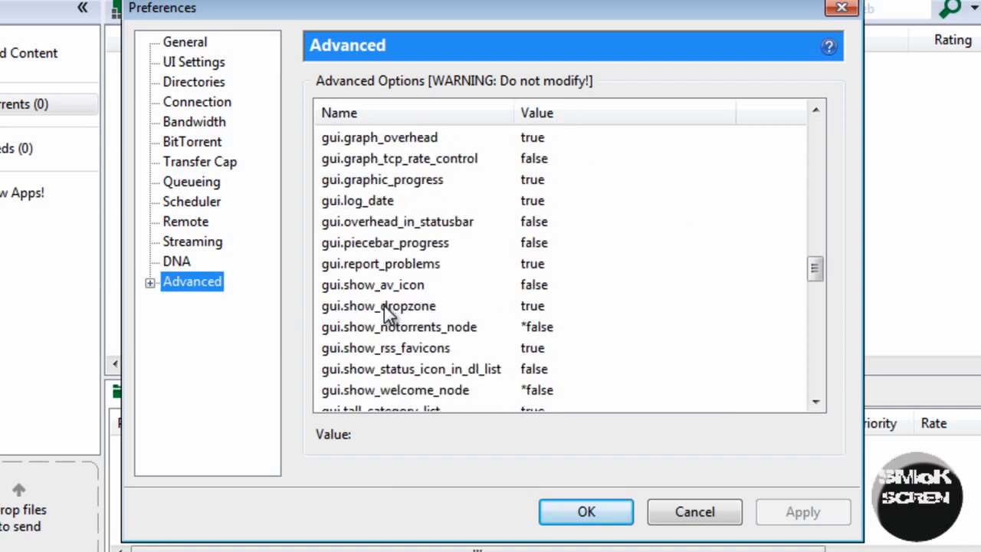
scroll(down, 3)
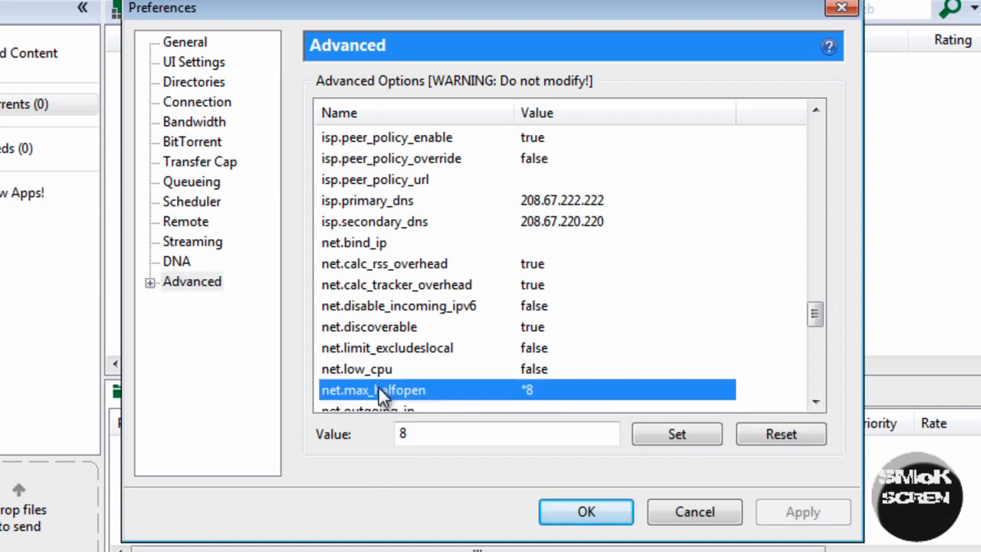
click(506, 434)
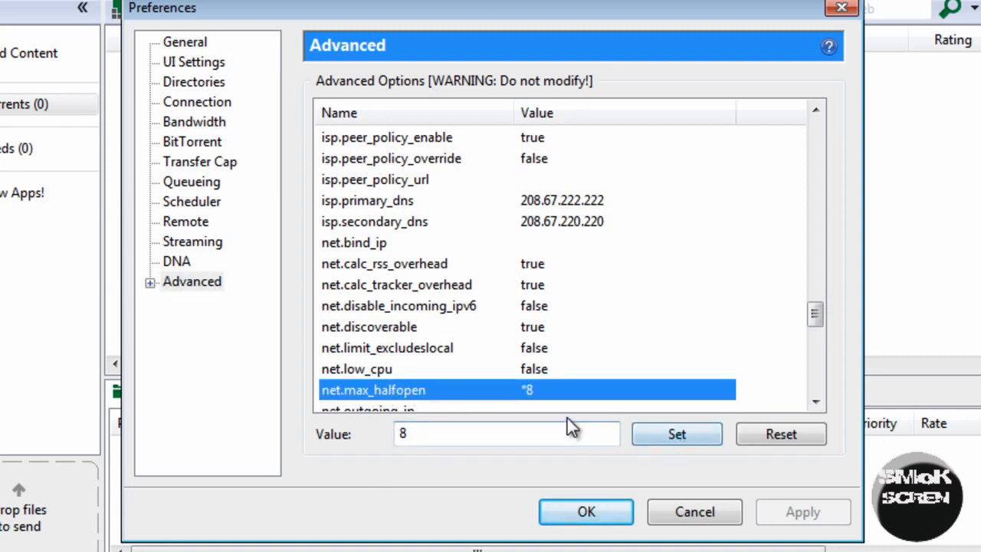
mouse_move(558, 396)
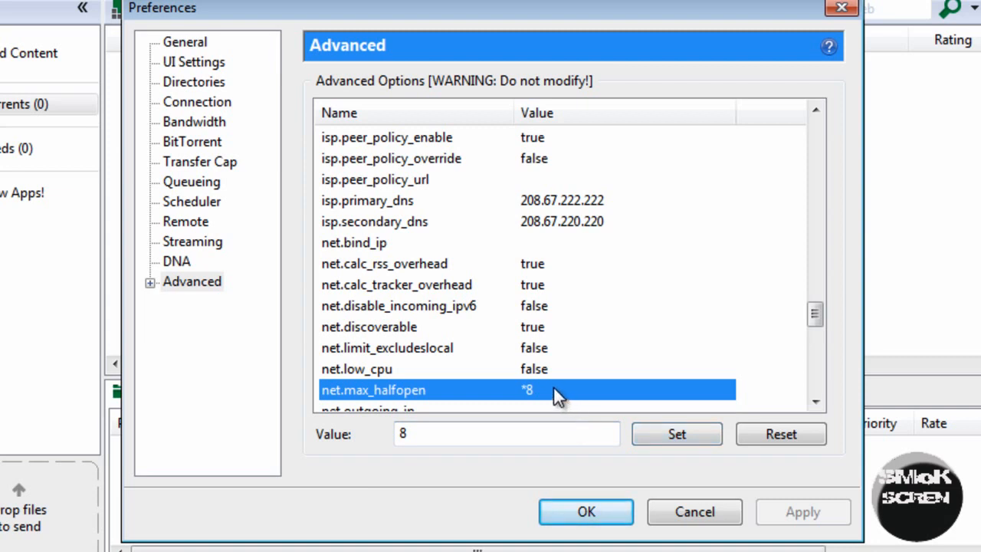
scroll(up, 3)
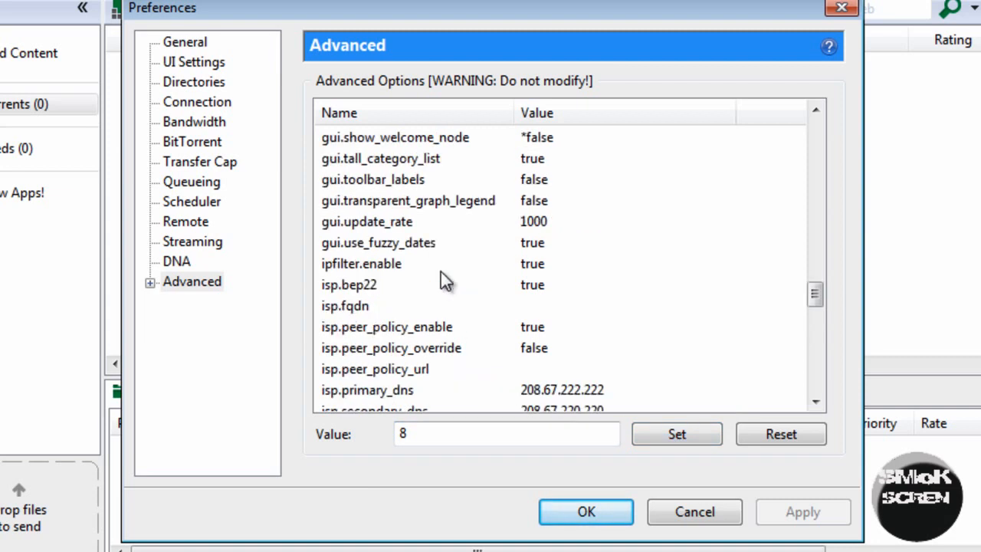